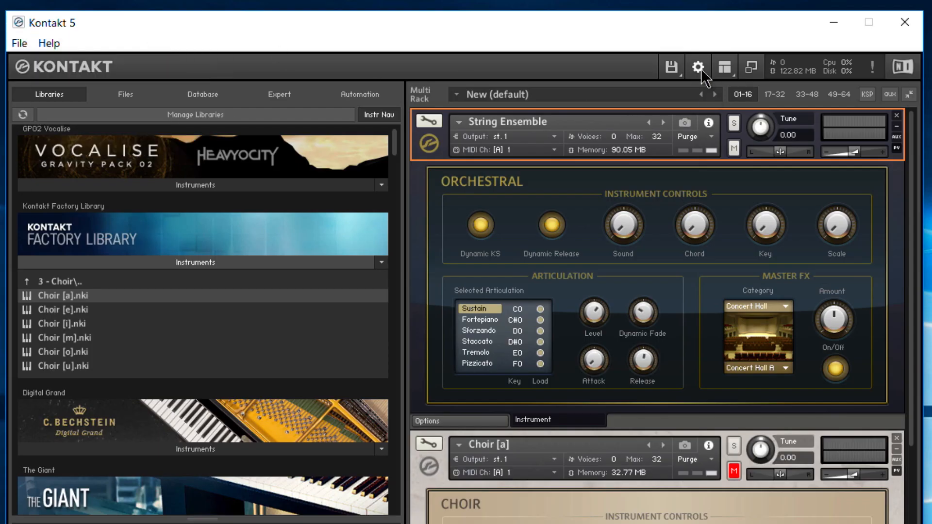
Step: Enable 'Use computer keyboard for MIDI playback' in the Handling preferences and close Options
click(711, 67)
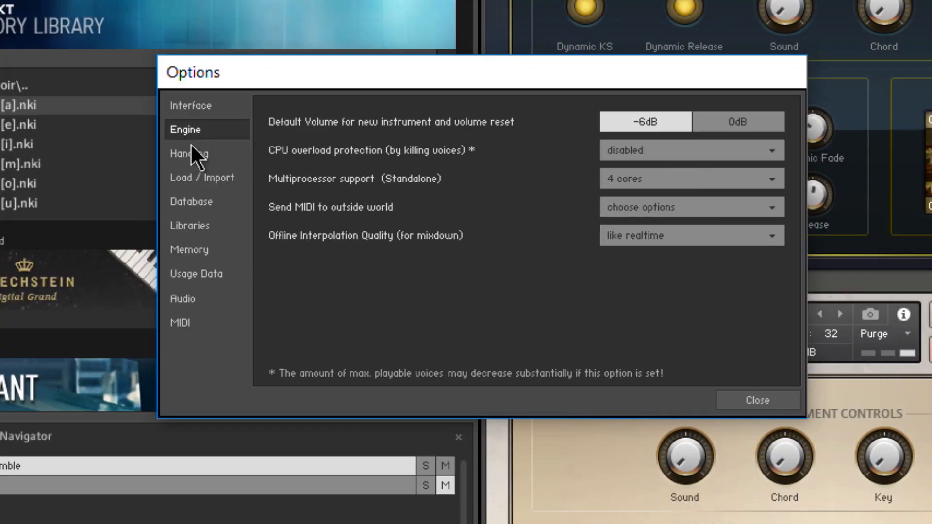
click(190, 154)
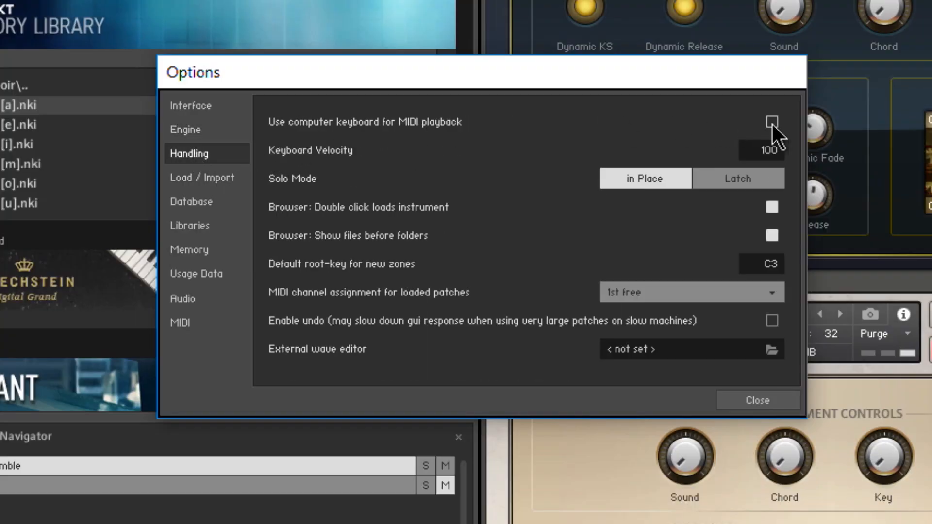
click(771, 122)
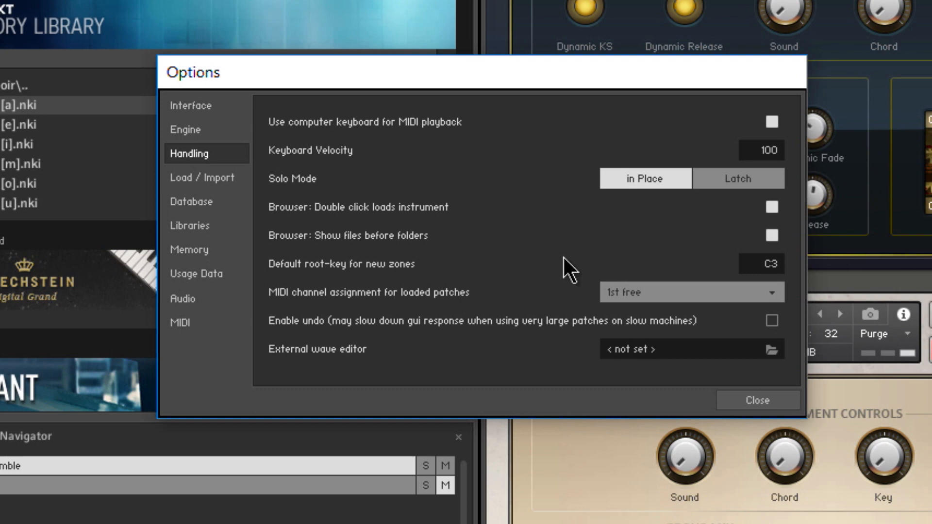
mouse_move(751, 418)
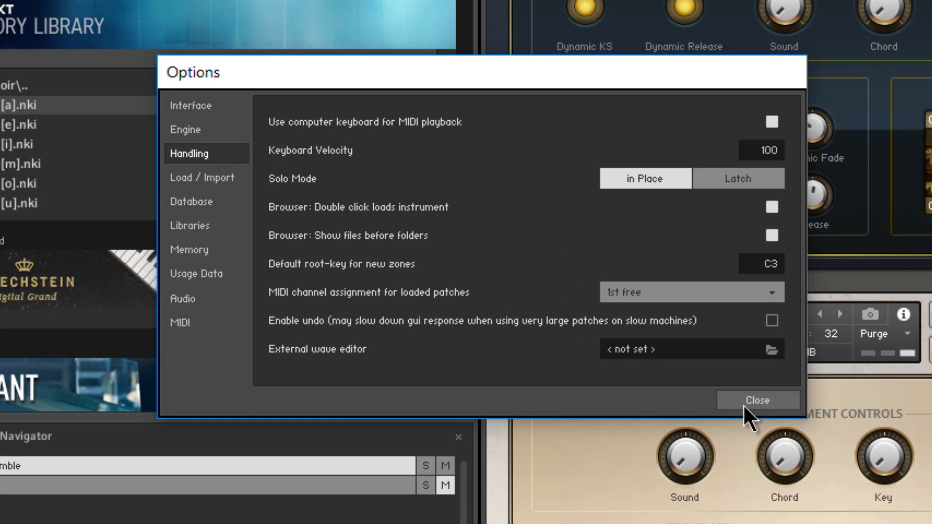
click(757, 400)
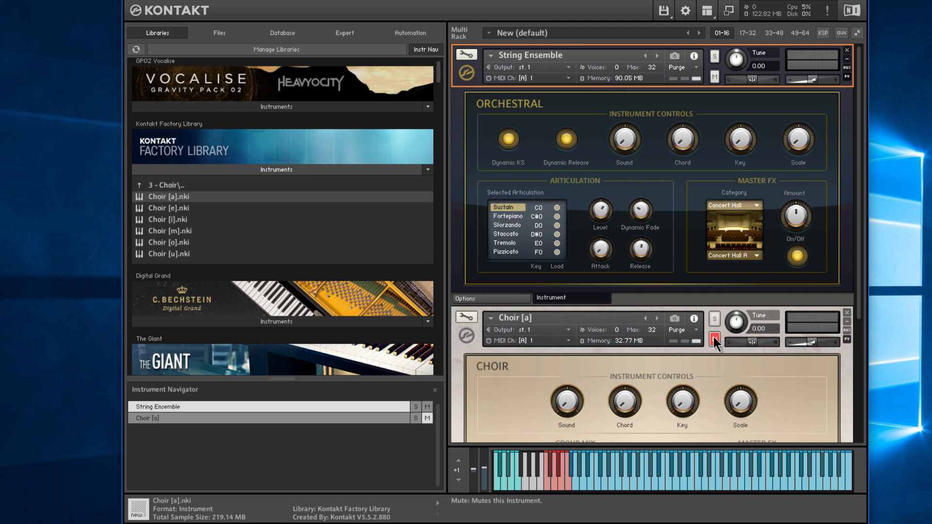
Step: Unmute Choir and assign String Ensemble to MIDI port B, channel 3
click(715, 338)
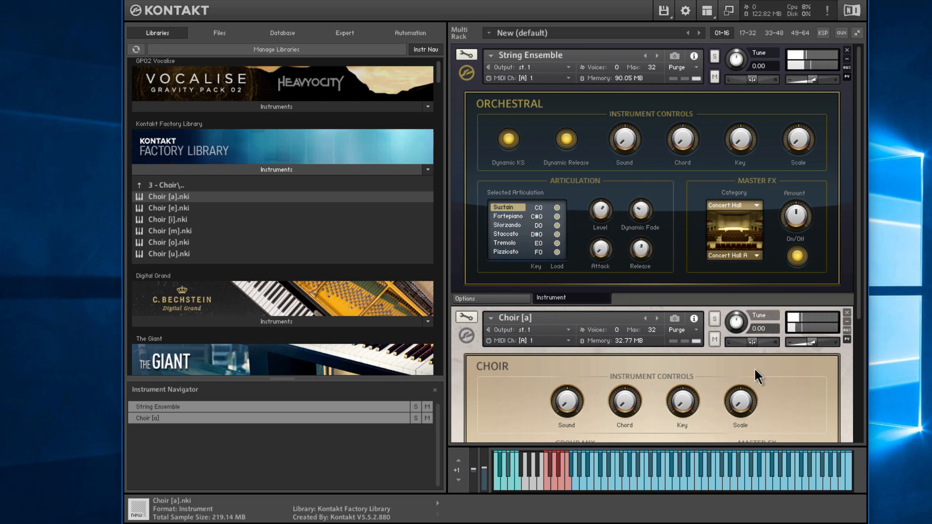
click(541, 77)
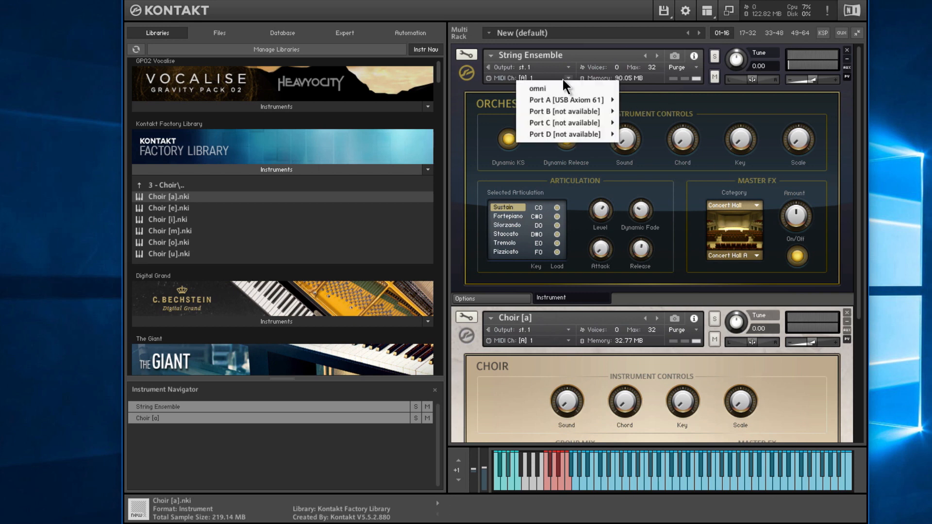
mouse_move(565, 112)
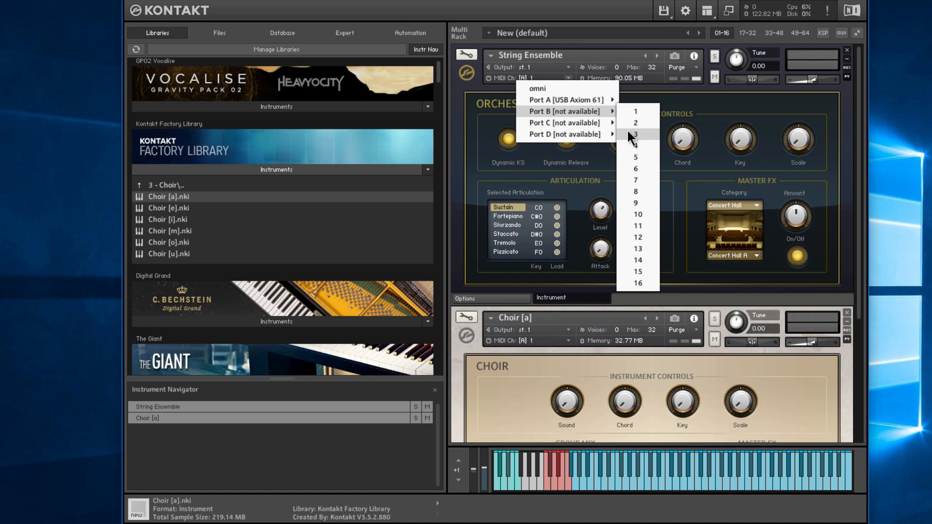
click(636, 134)
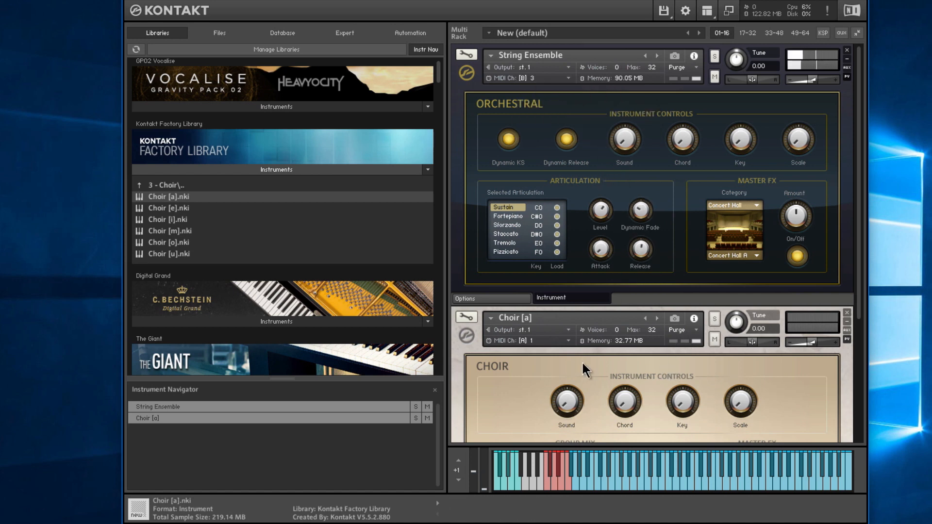
Step: Assign Choir [a] to MIDI port B, channel 3 as well
click(529, 341)
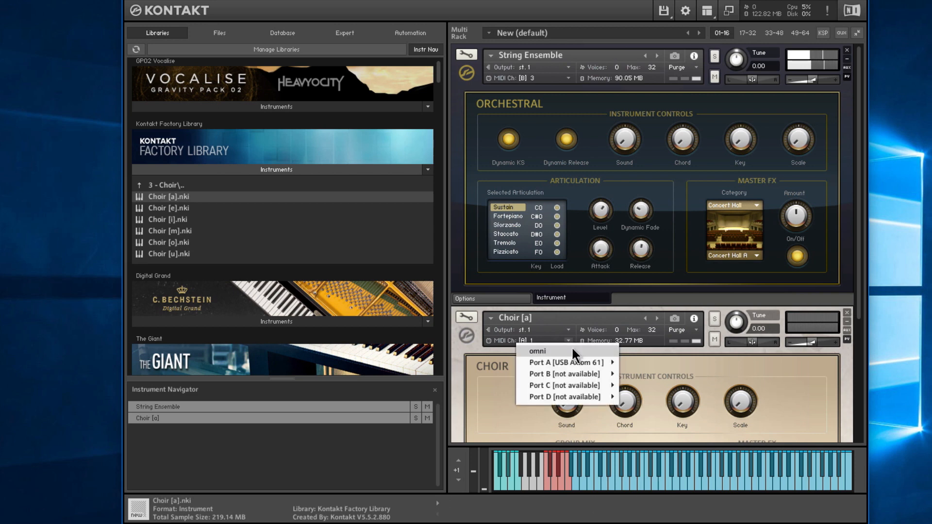
click(537, 352)
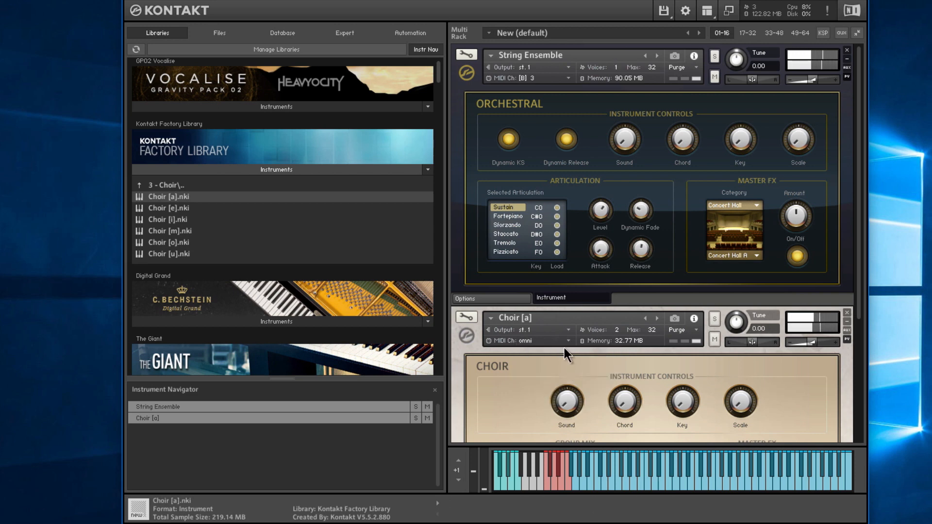
click(526, 341)
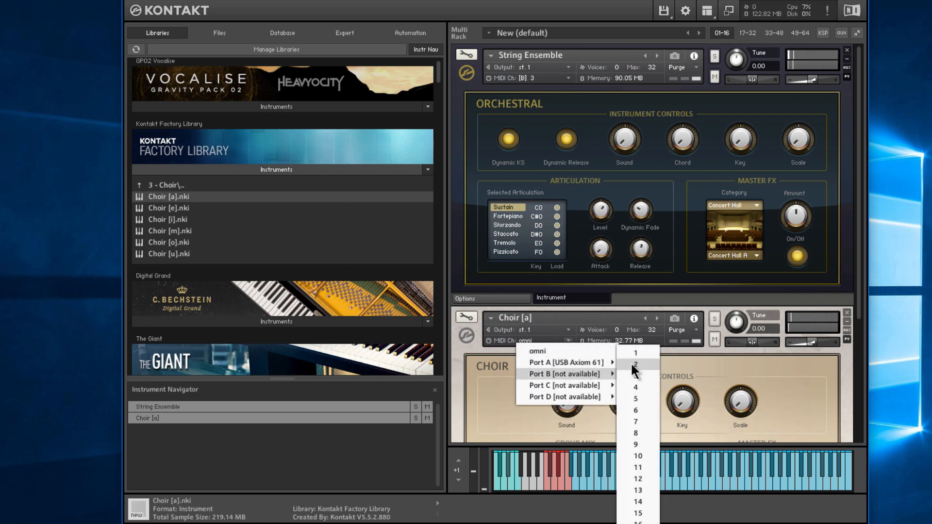
click(635, 363)
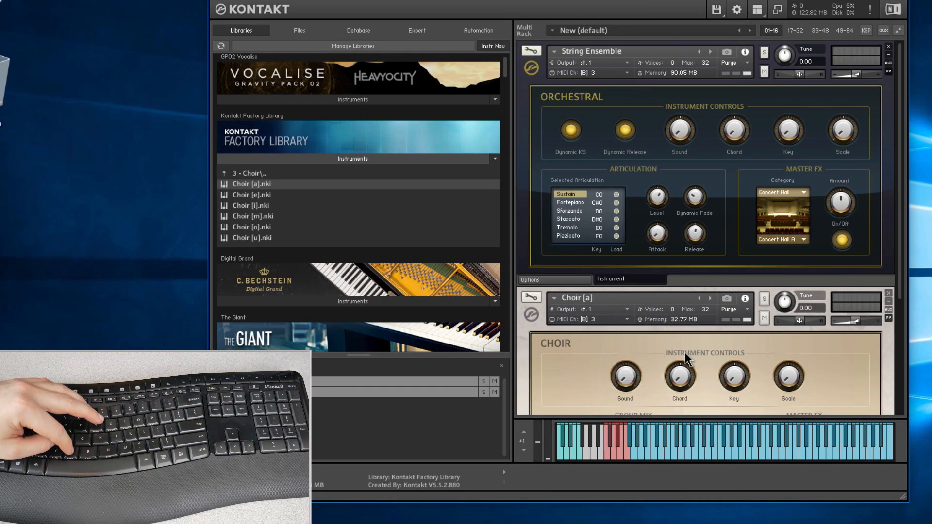
mouse_move(592, 128)
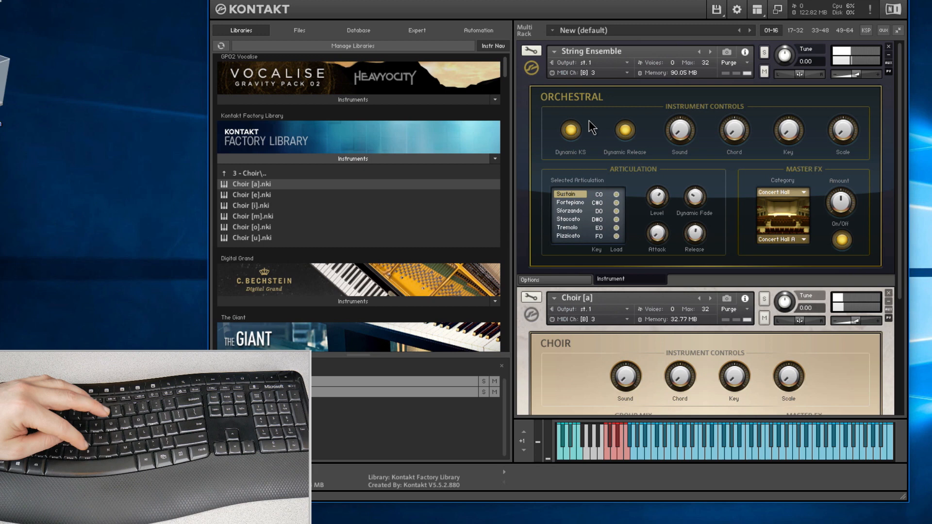
mouse_move(596, 152)
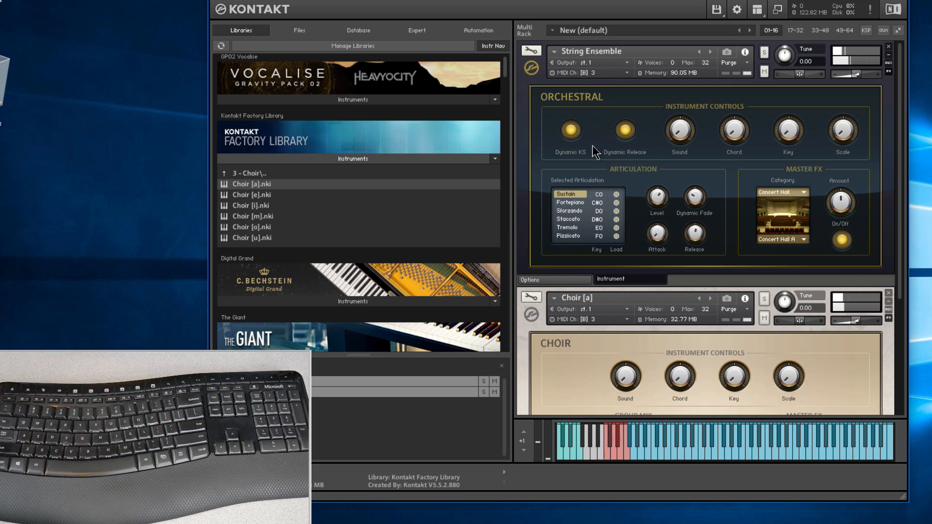
mouse_move(585, 149)
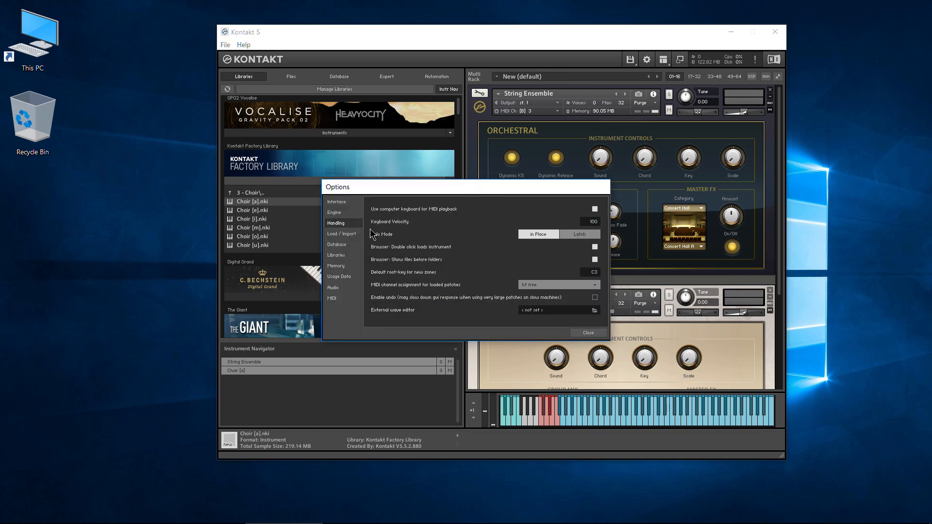
mouse_move(337, 231)
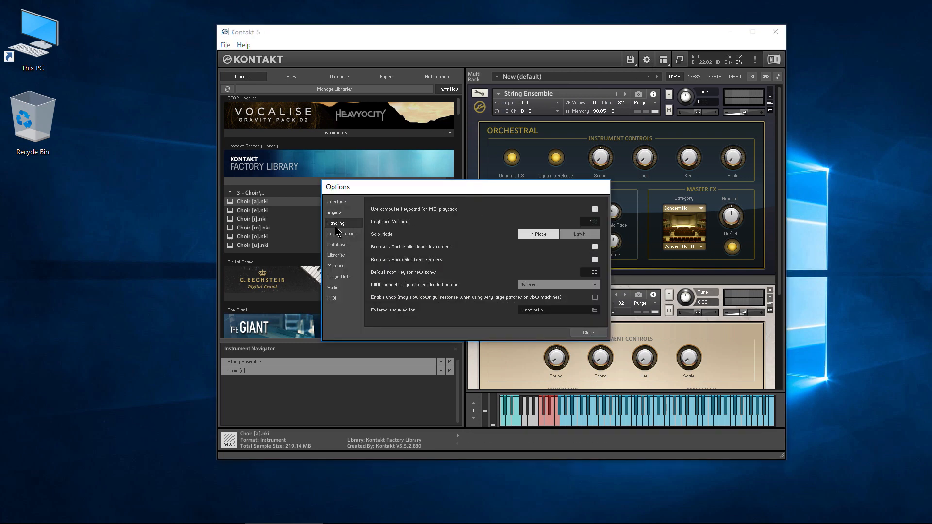
mouse_move(554, 322)
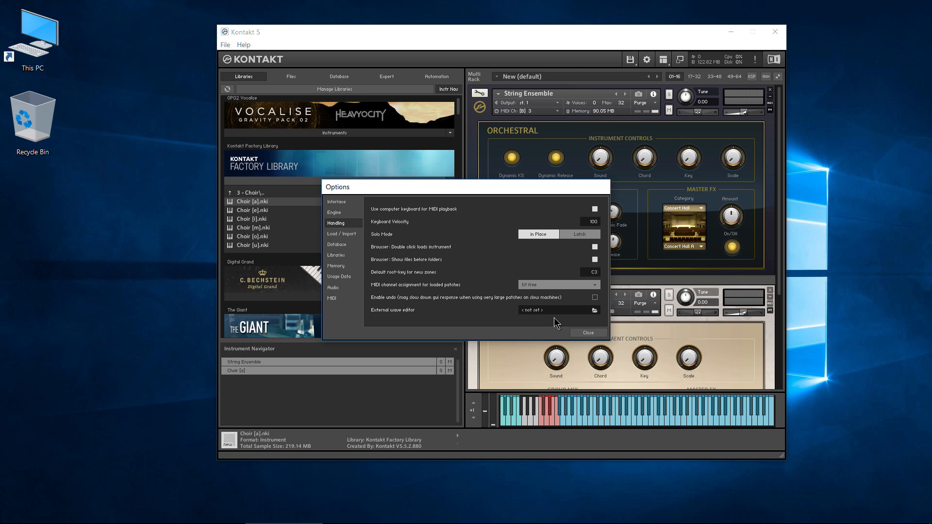
Step: Close Options, remove both instruments from the rack, and scroll the Libraries browser to Action Strikes
click(587, 332)
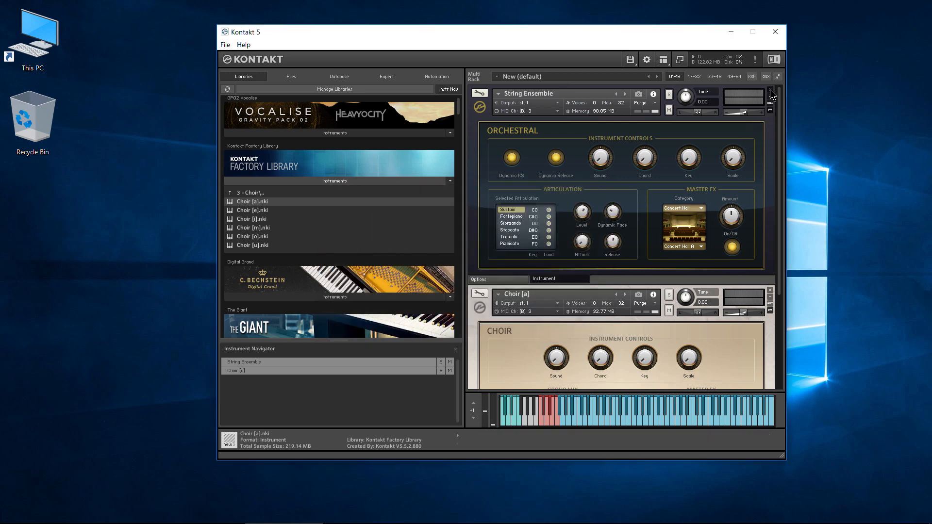
click(771, 94)
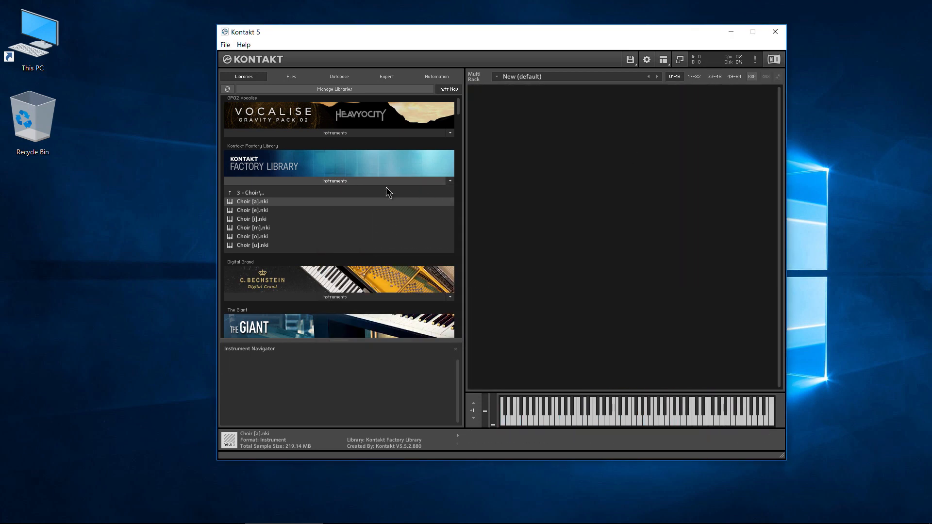
scroll(down, 3)
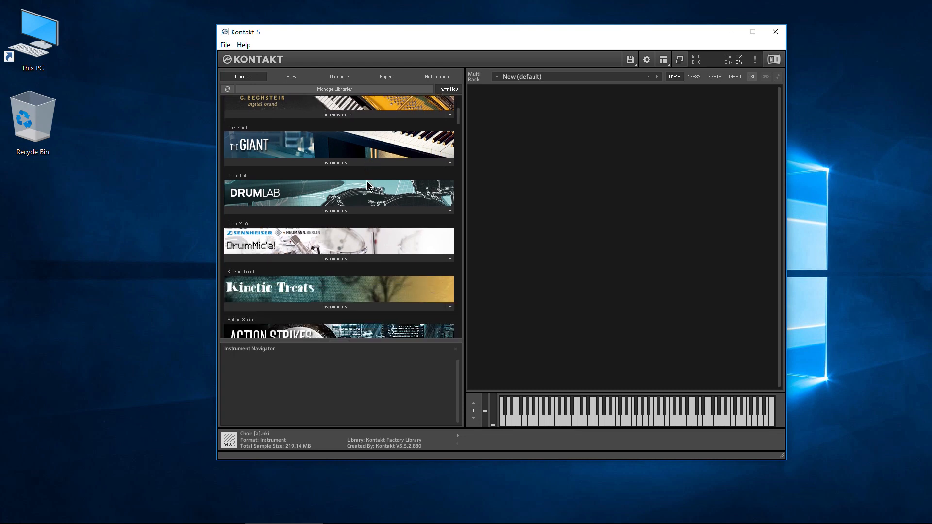
scroll(down, 3)
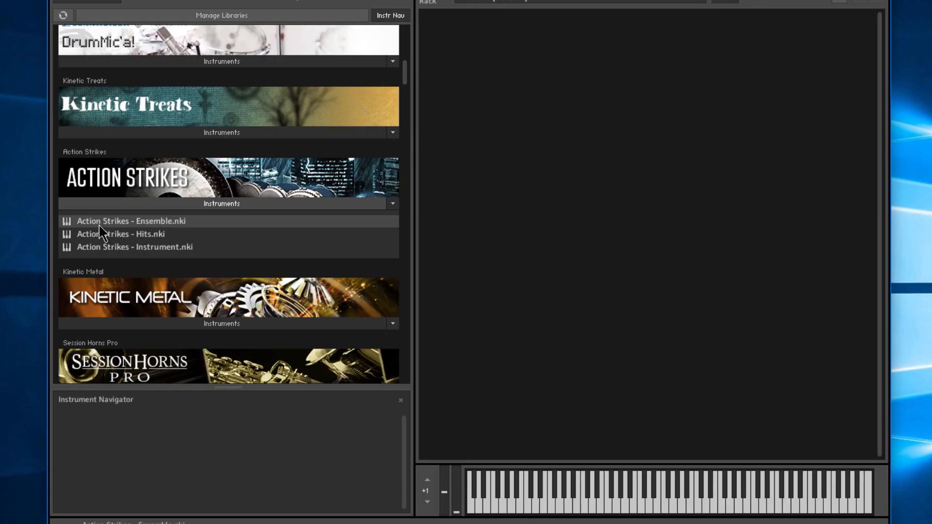
Step: Load 'Action Strikes - Ensemble.nki' and trigger its BASIC ACCENTS A patterns
double_click(134, 221)
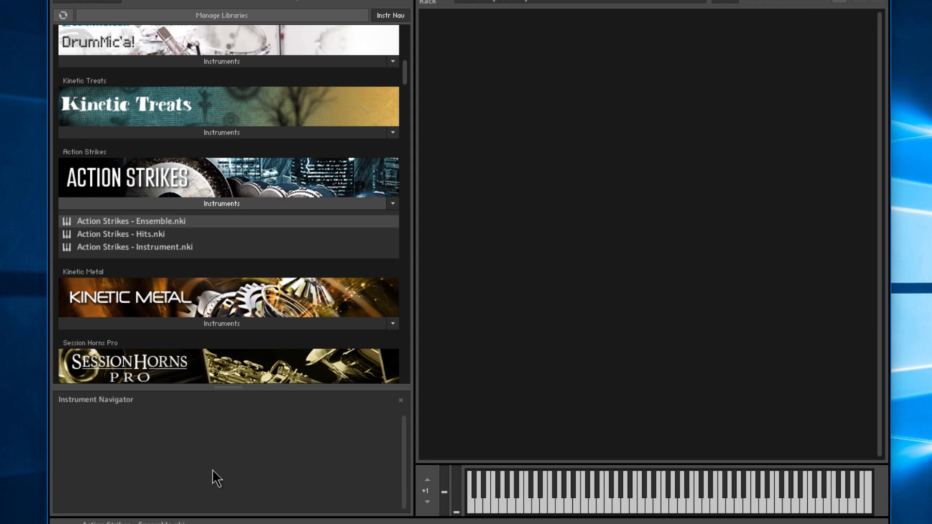
double_click(130, 220)
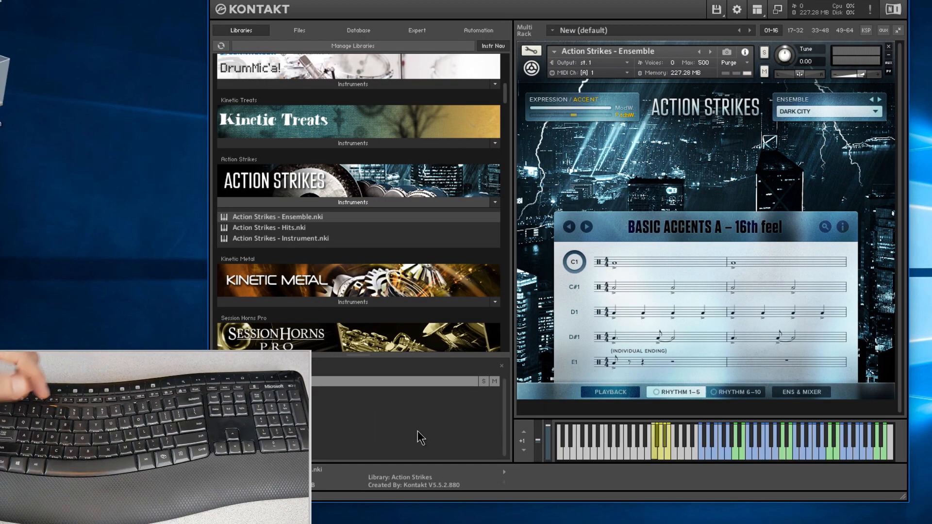
click(573, 362)
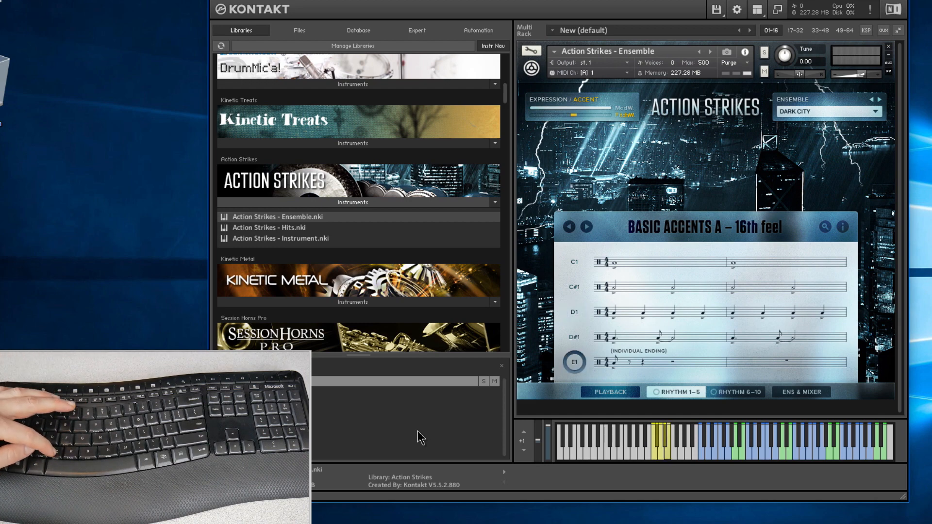
click(573, 337)
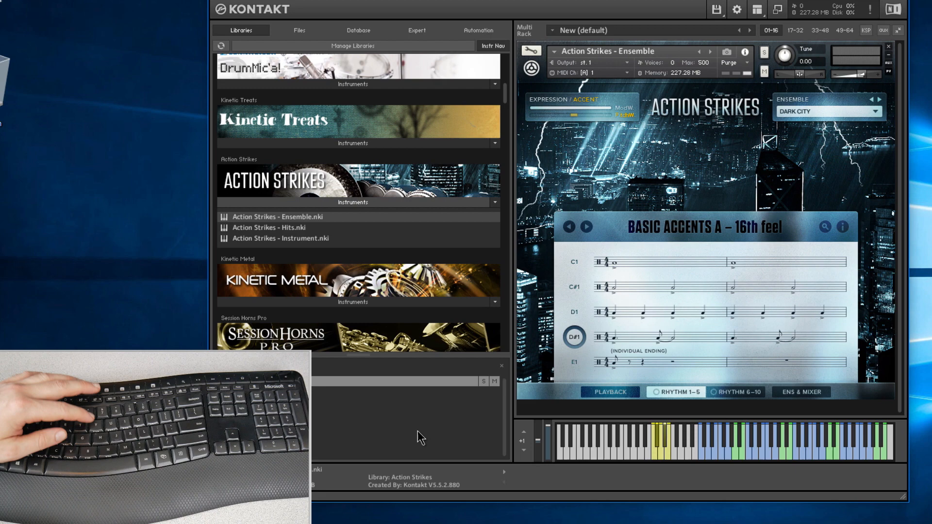